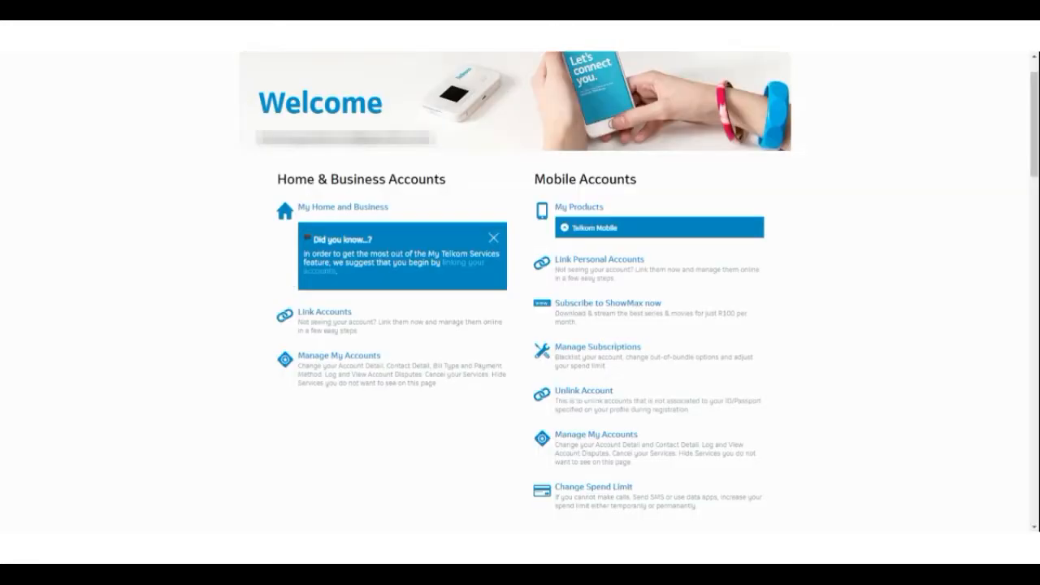
mouse_move(666, 280)
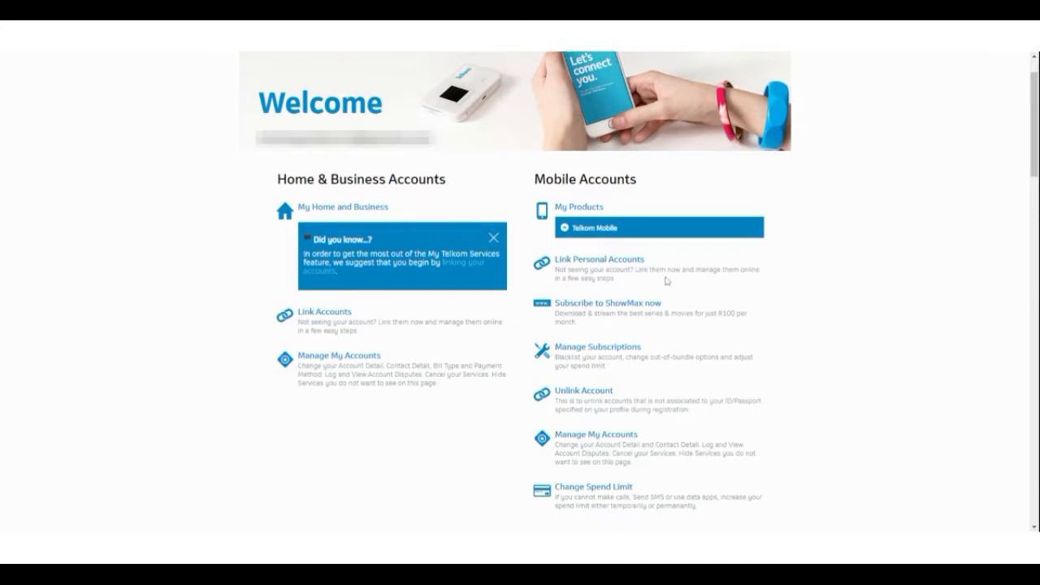
mouse_move(762, 342)
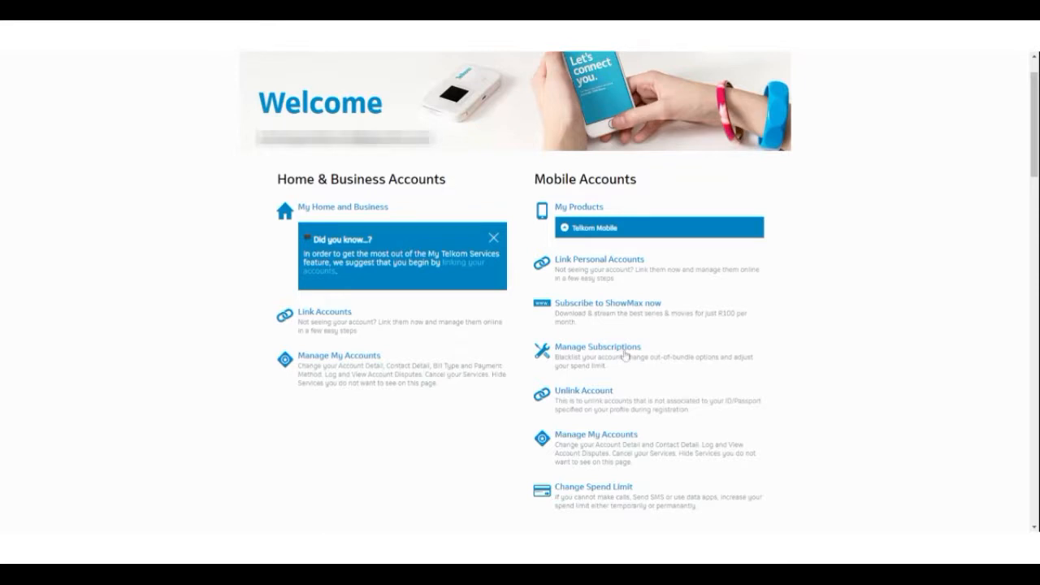
- Open Manage Subscriptions, select the mobile number, and load its subscription info
left_click(598, 347)
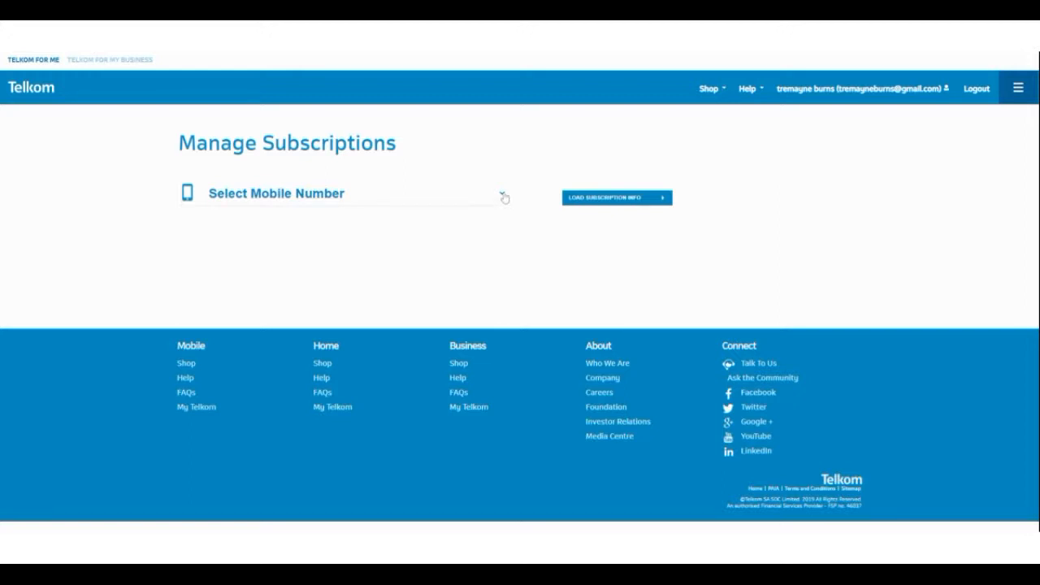
left_click(342, 194)
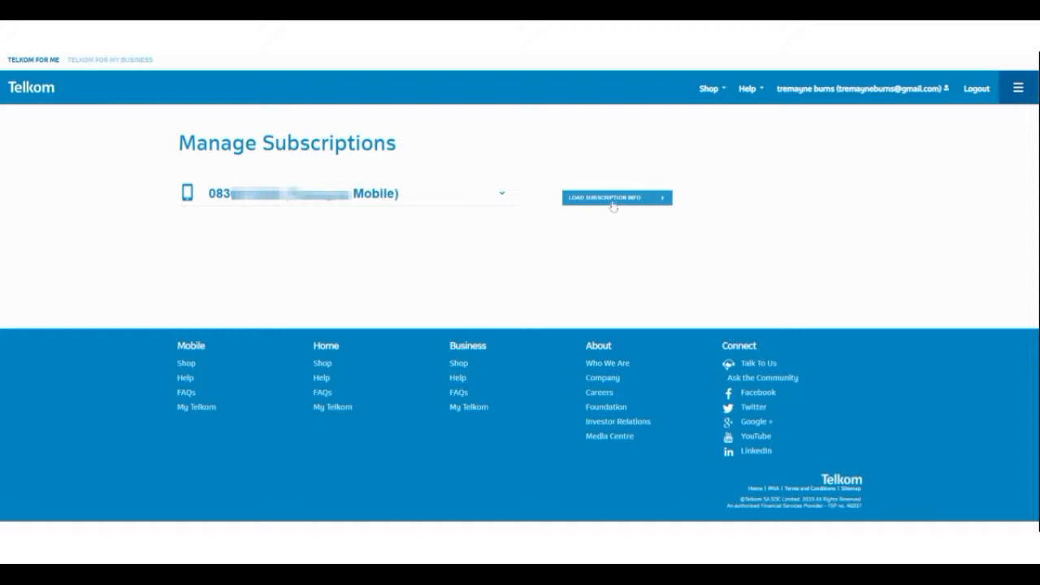
left_click(616, 197)
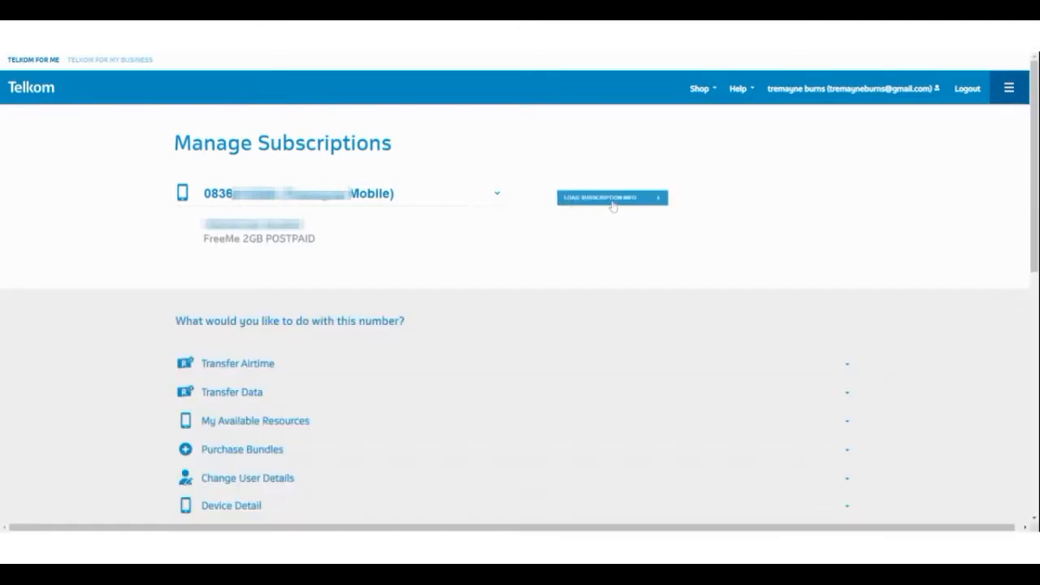
- Expand the Spend Limits panel to show permanent and additional limit values
scroll("down", 3)
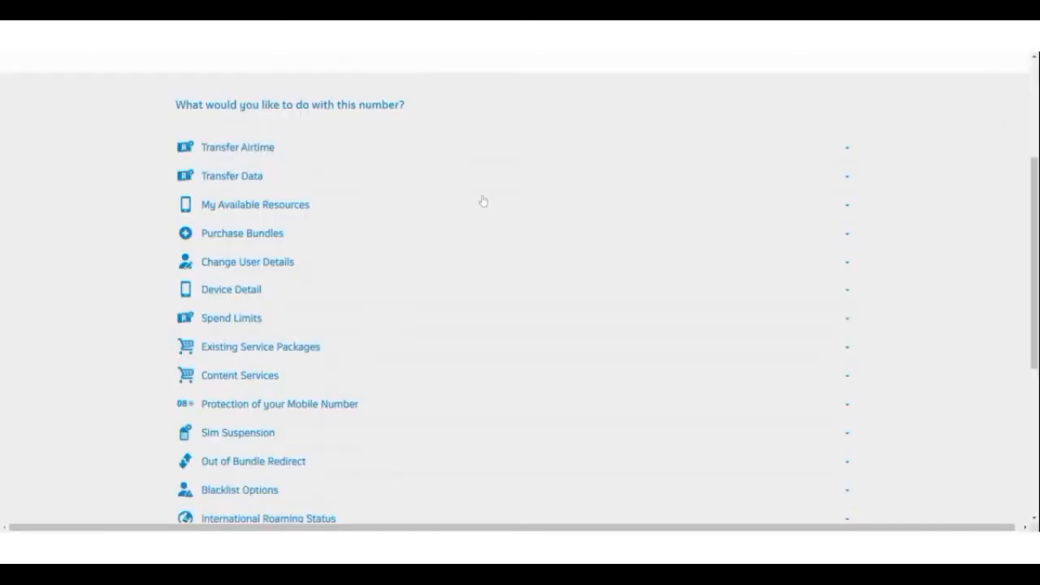
scroll("down", 3)
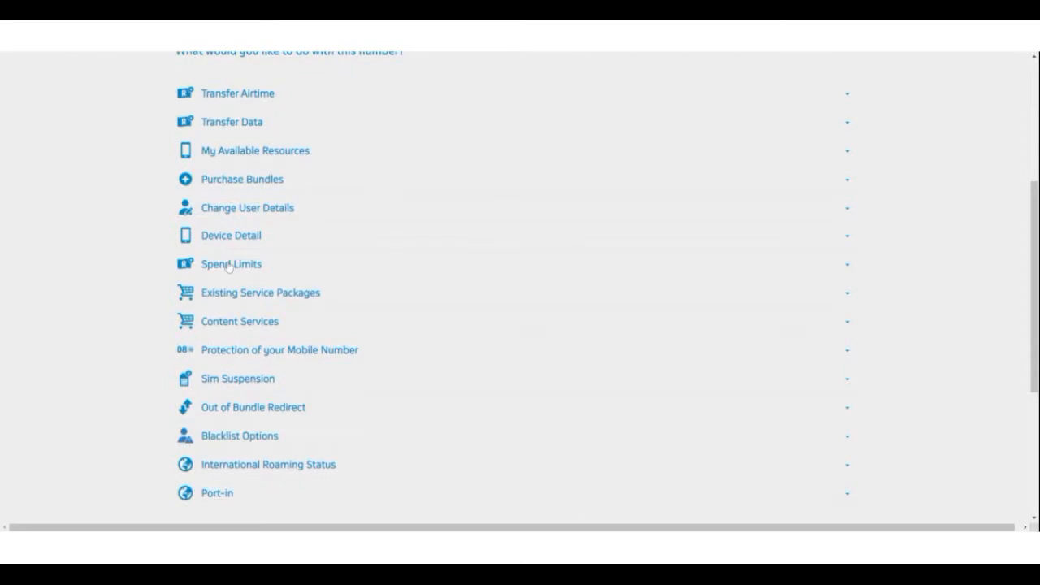
left_click(231, 264)
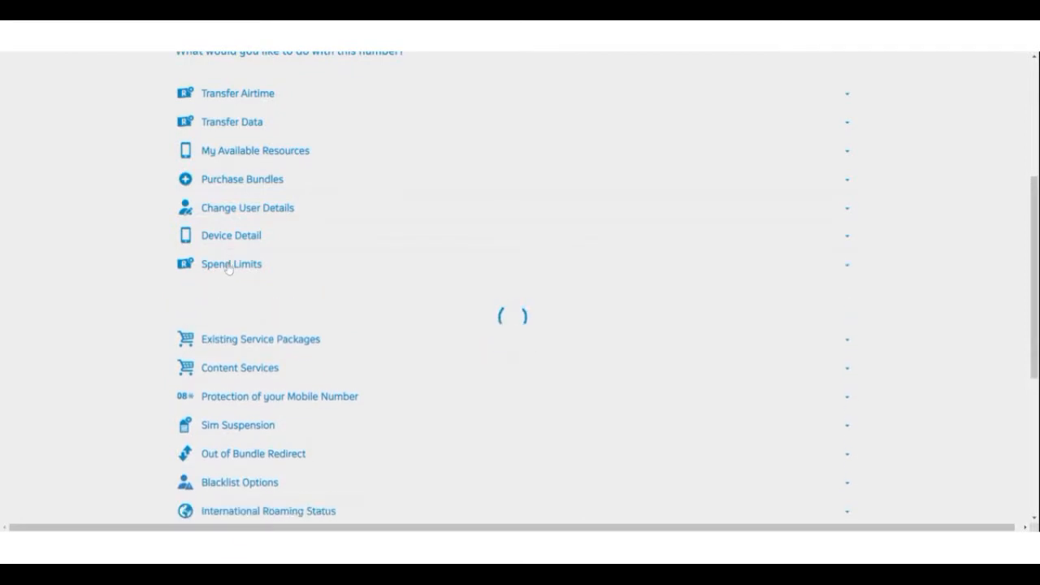
left_click(231, 265)
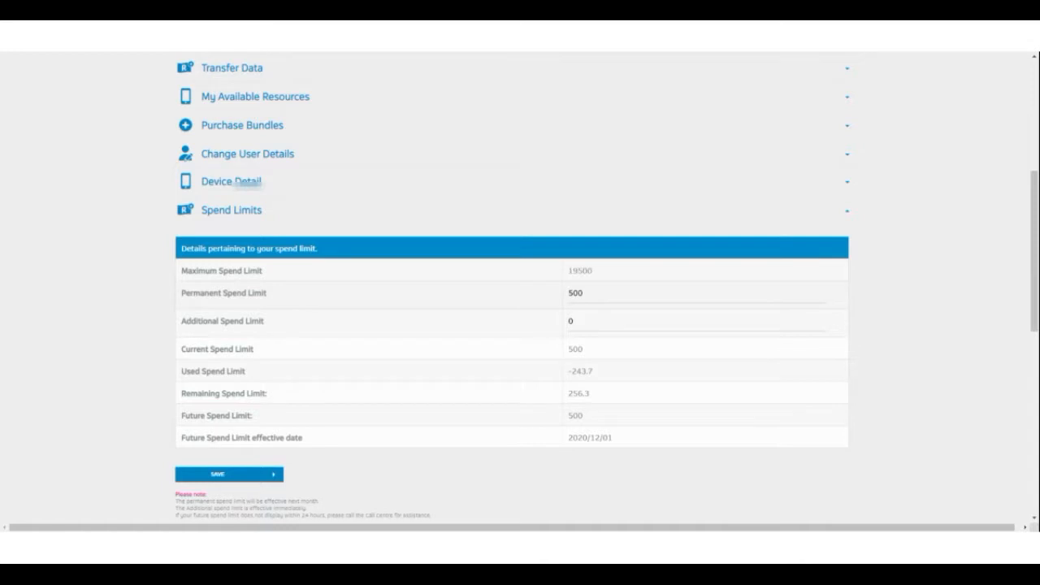
- Replace the permanent spend limit of 500 with 400
type("5")
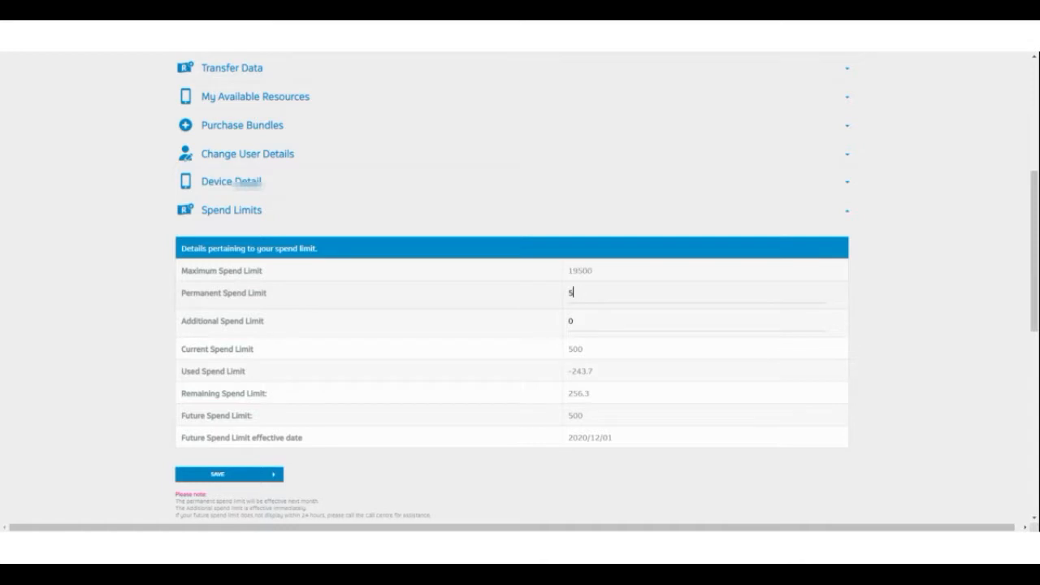
type("400")
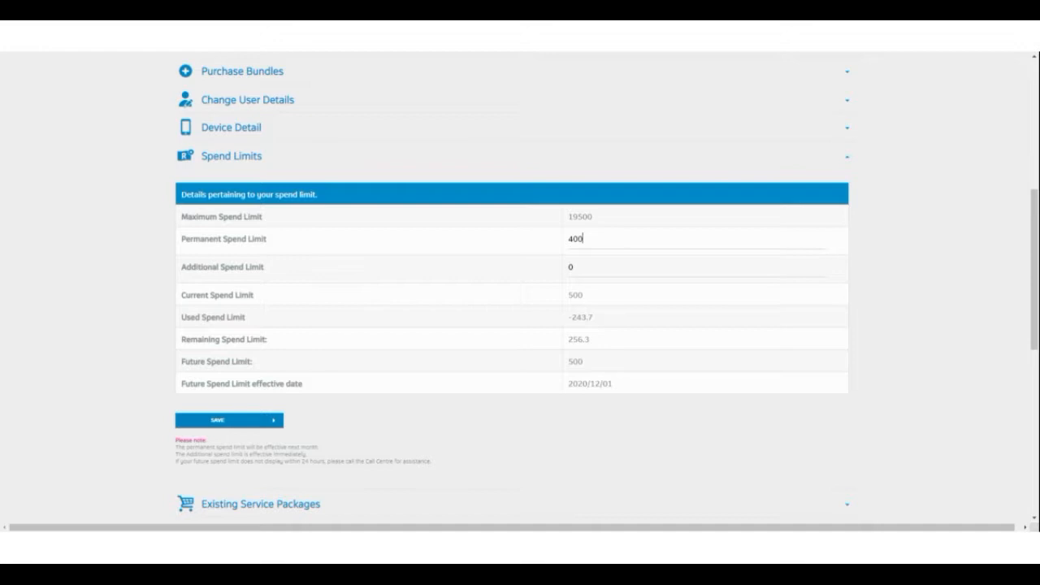
mouse_move(217, 423)
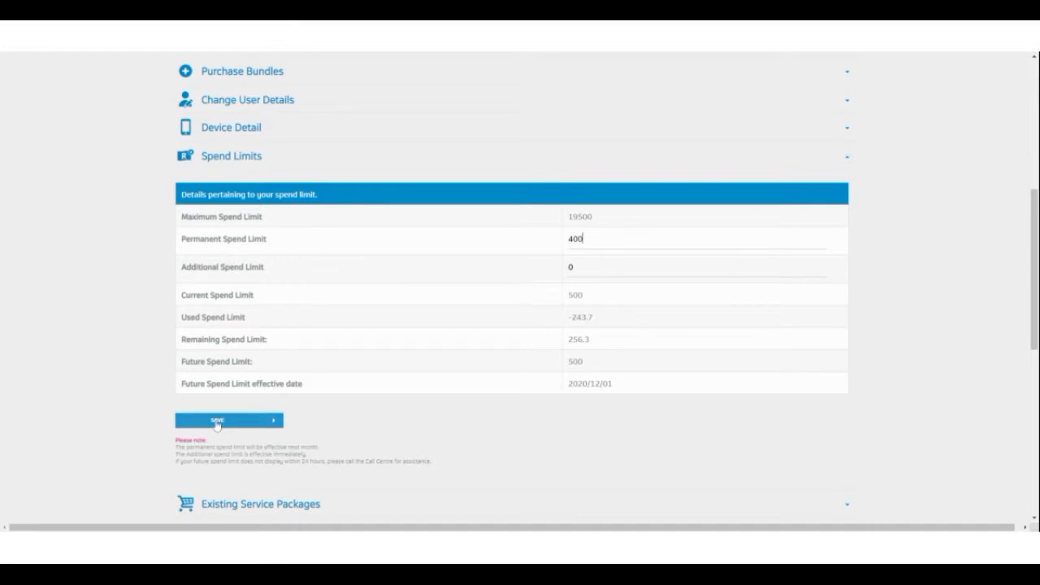